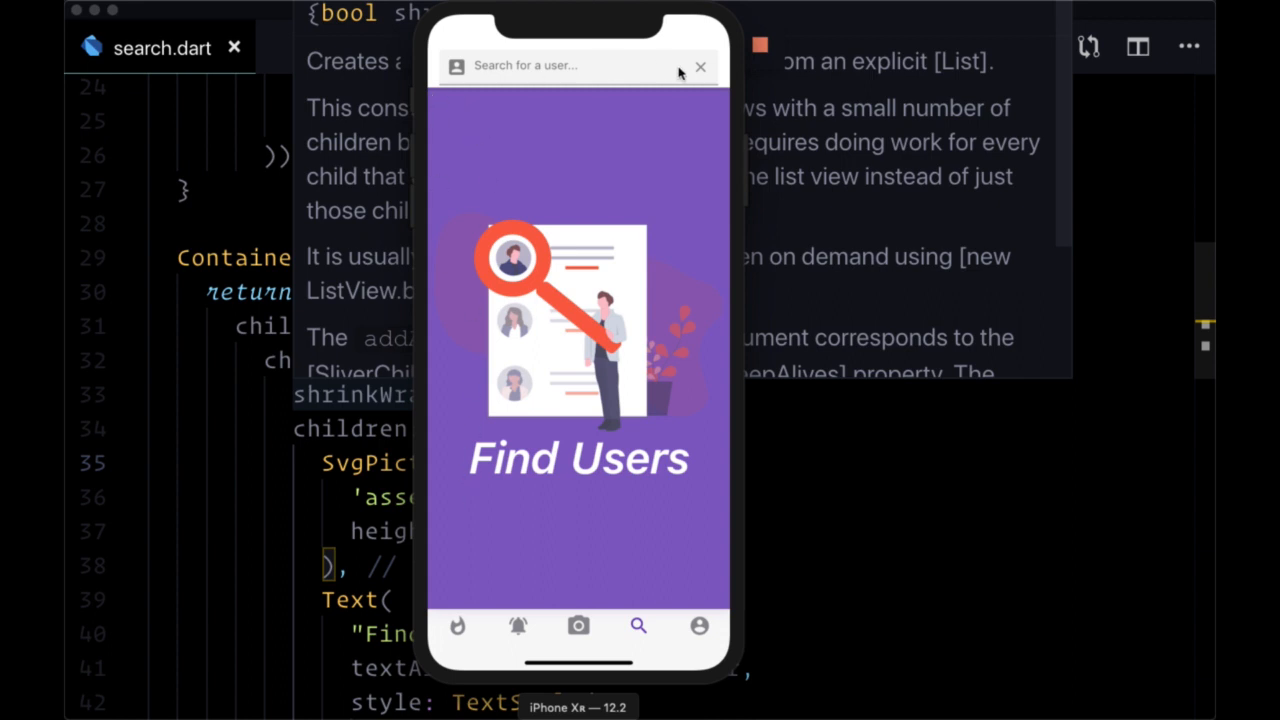
mouse_move(414, 260)
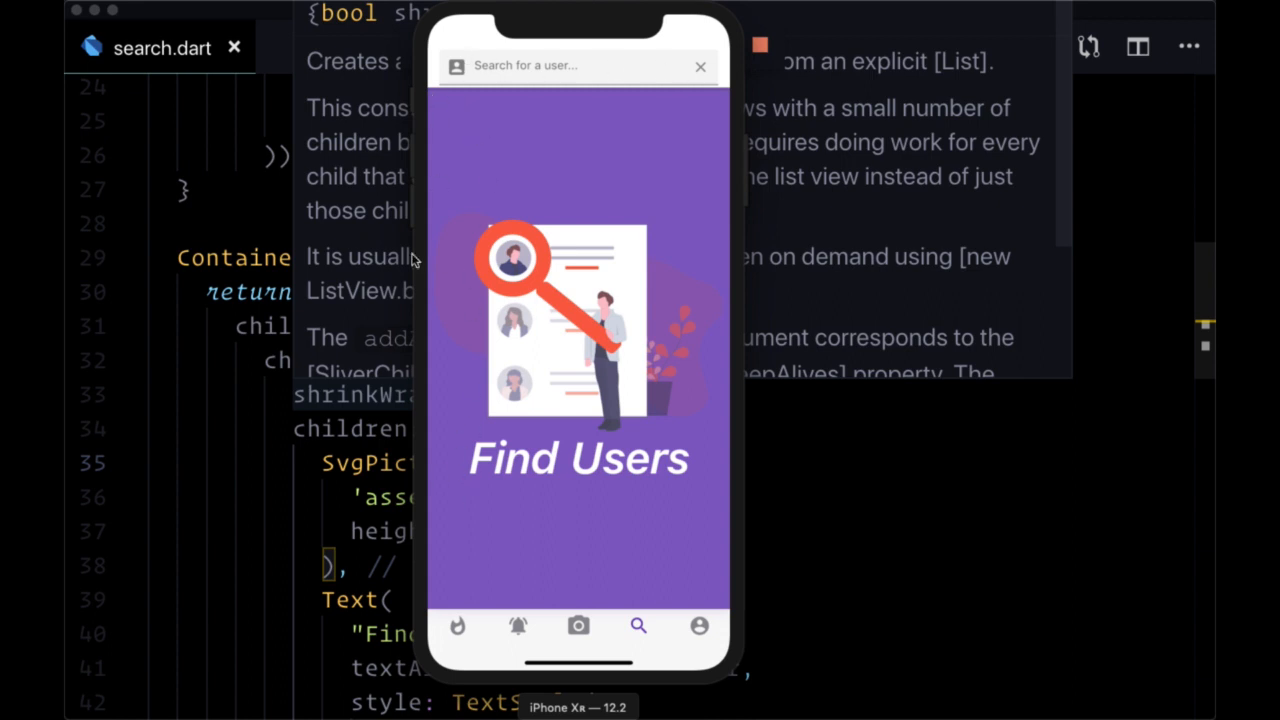
mouse_move(428, 256)
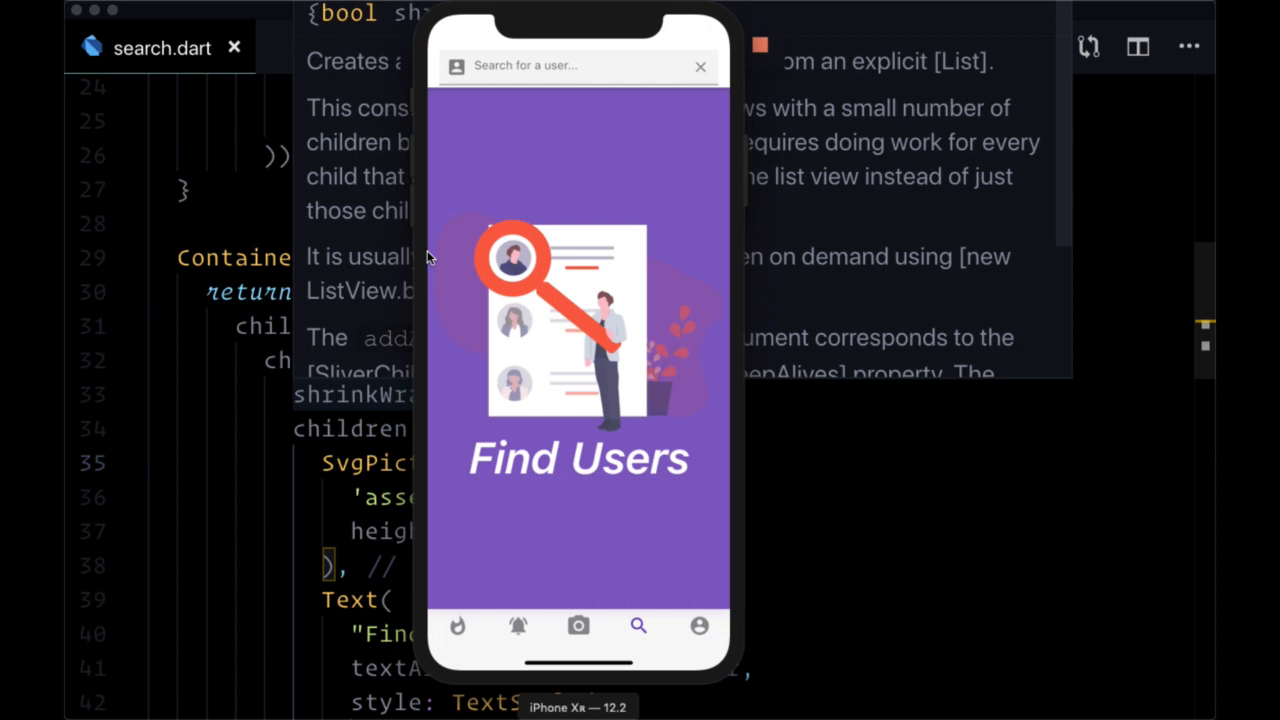
mouse_move(538, 554)
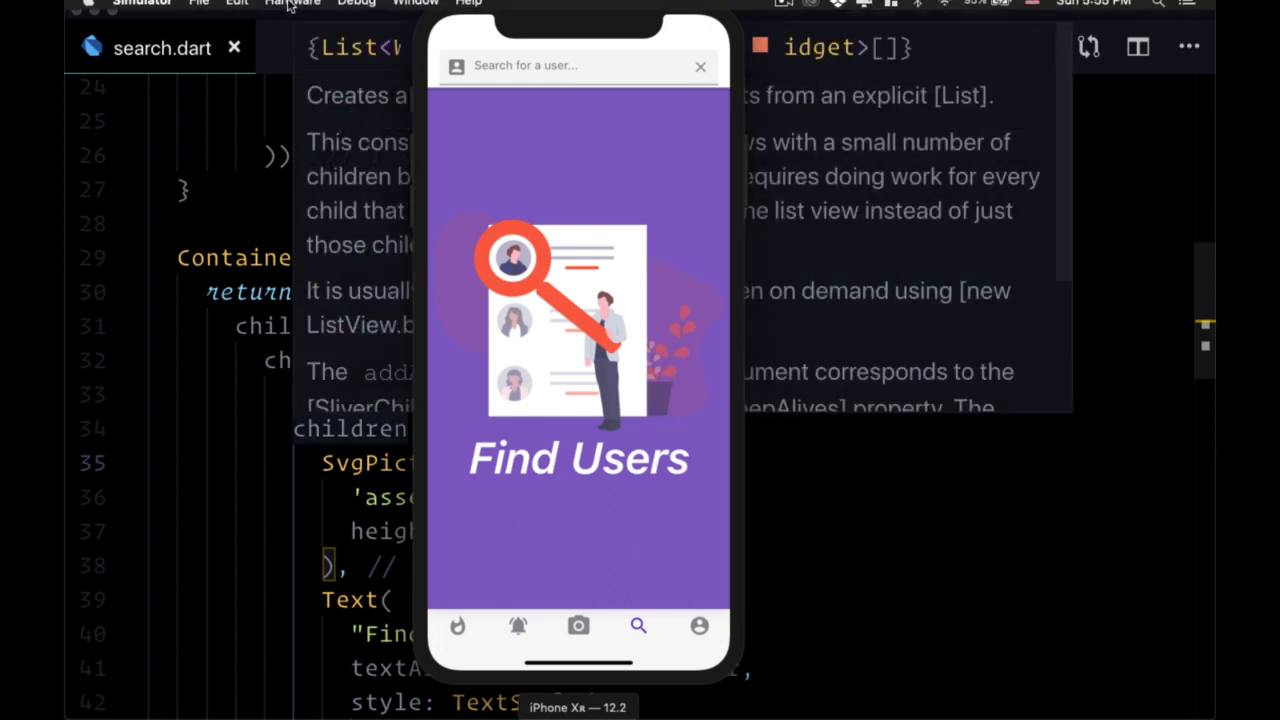
Rotate the simulated iPhone left into landscape via the Hardware menu
left_click(292, 10)
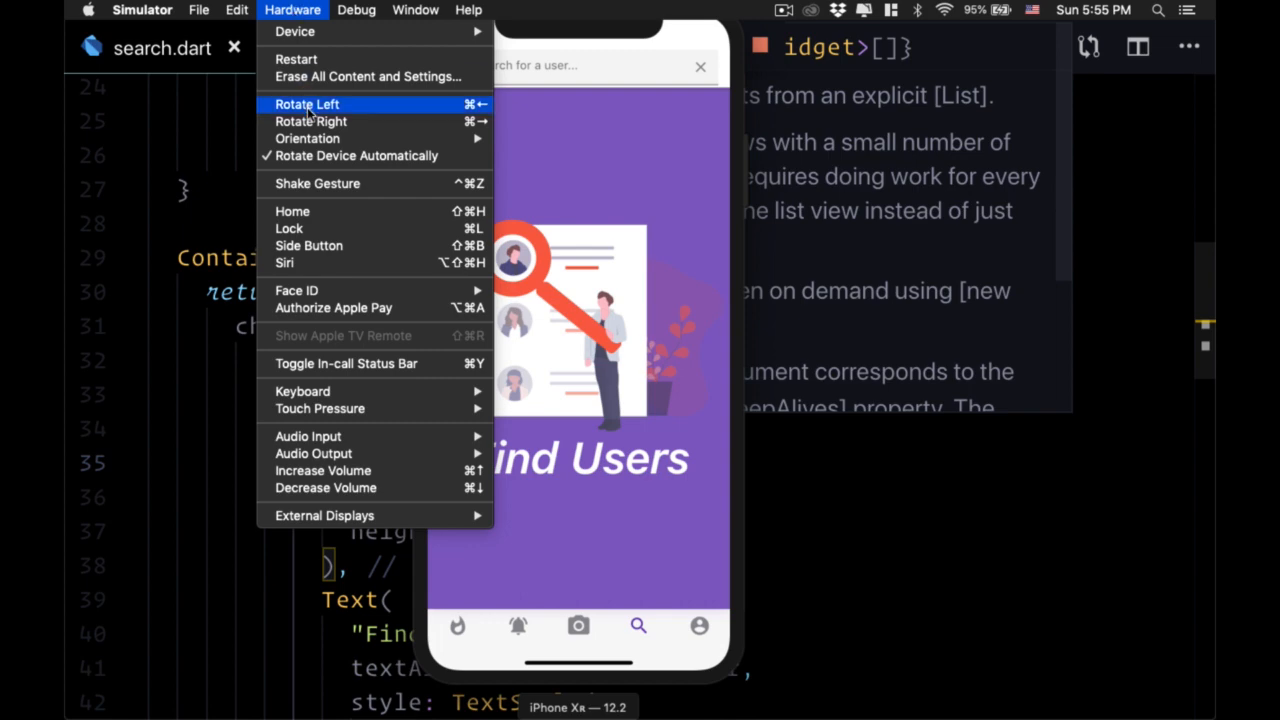
left_click(308, 104)
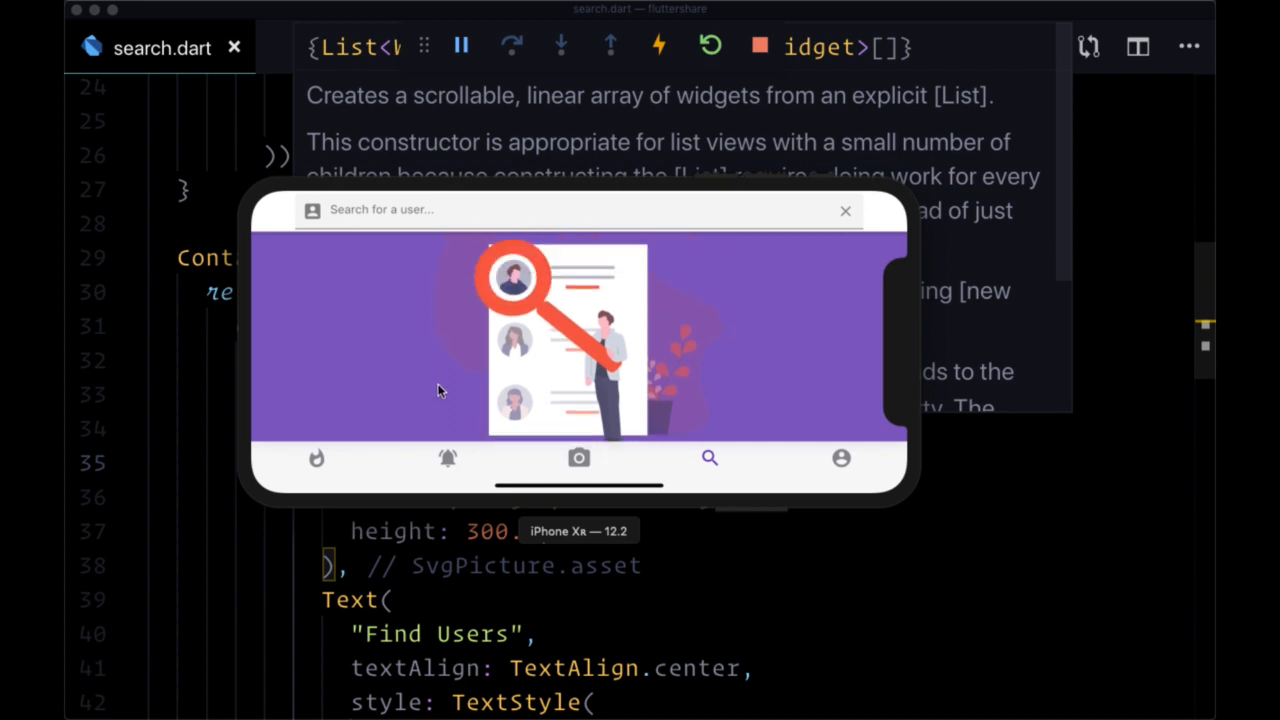
mouse_move(472, 374)
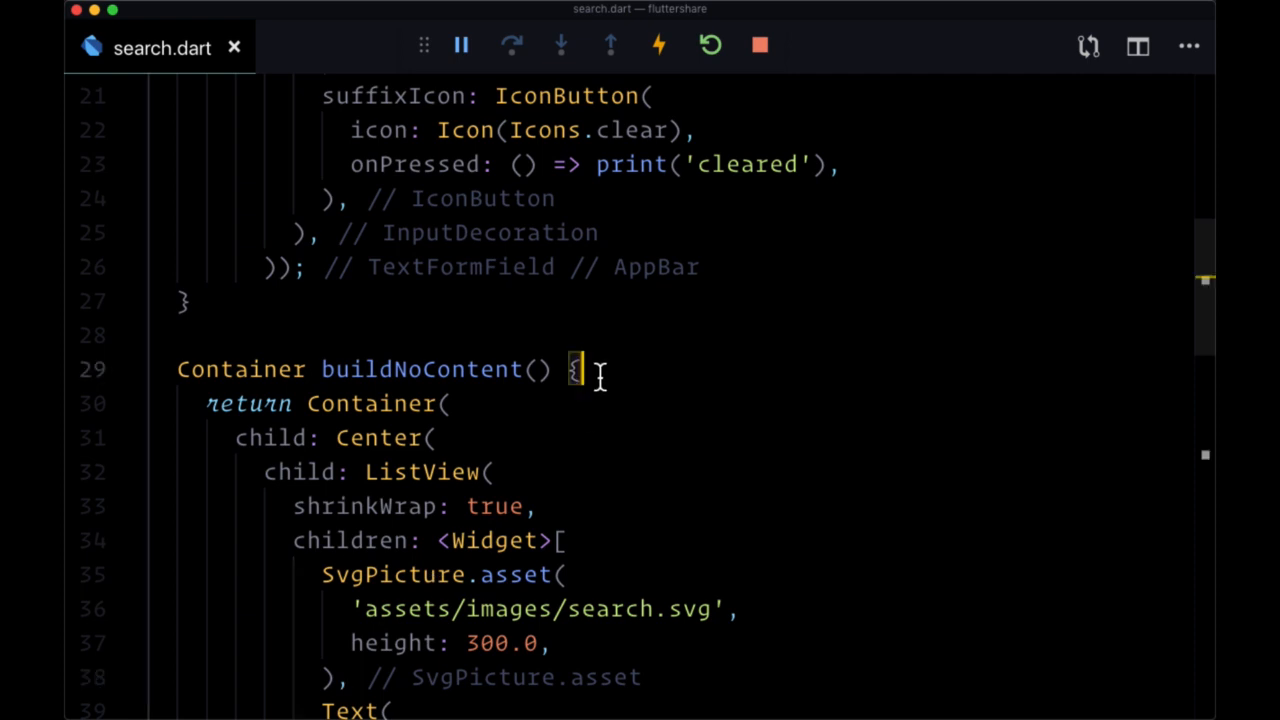
Add 'final MediaQuery.of(context).orientation;' as a new first line of buildNoContent
scroll("down", 3)
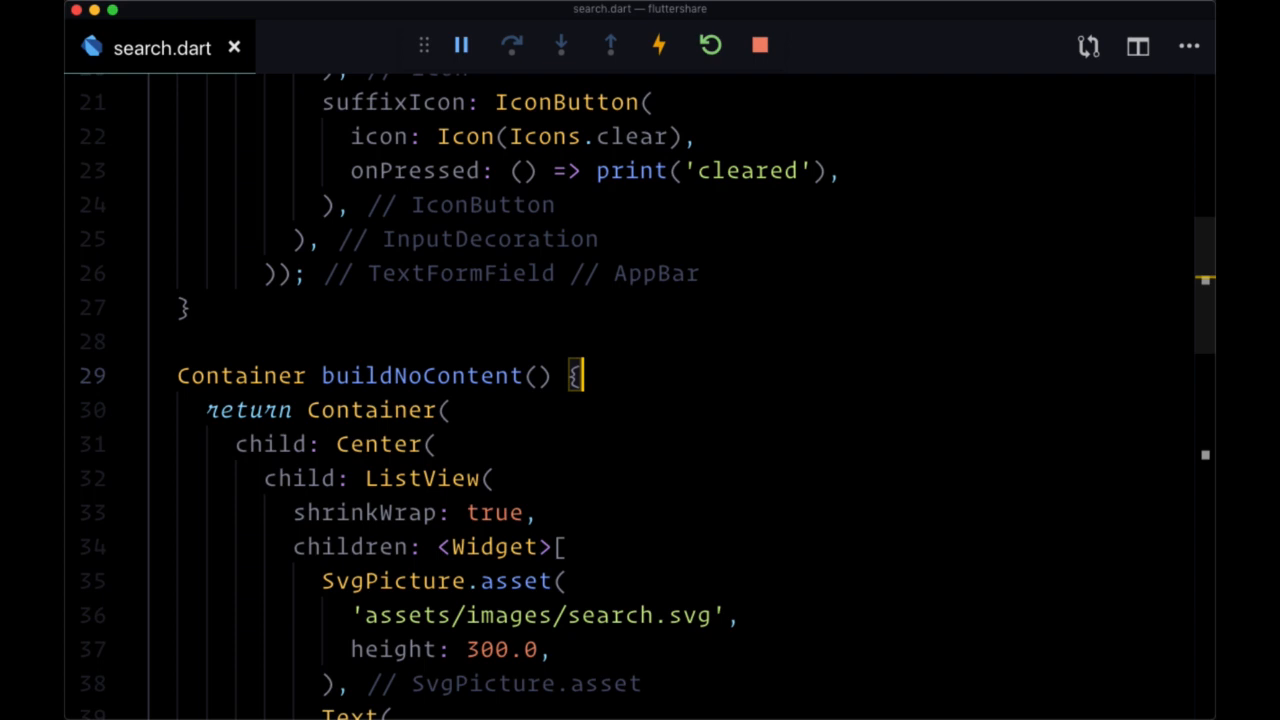
key("Enter")
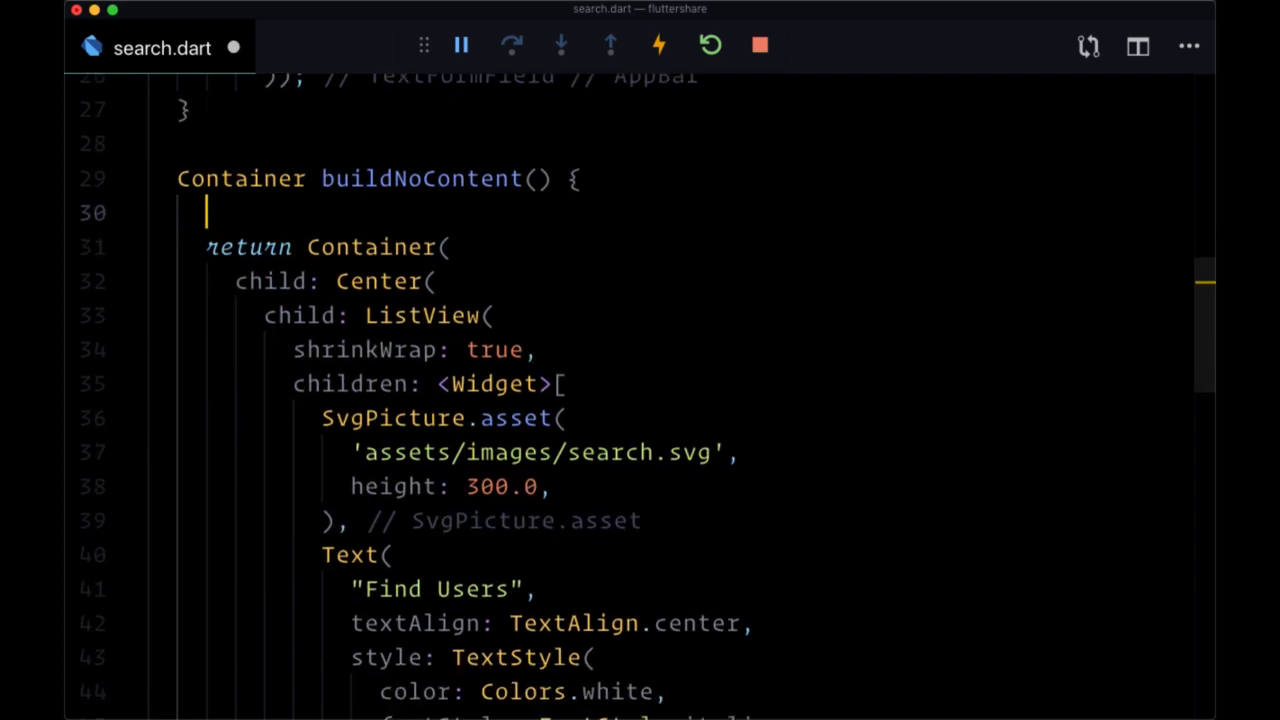
type("Media")
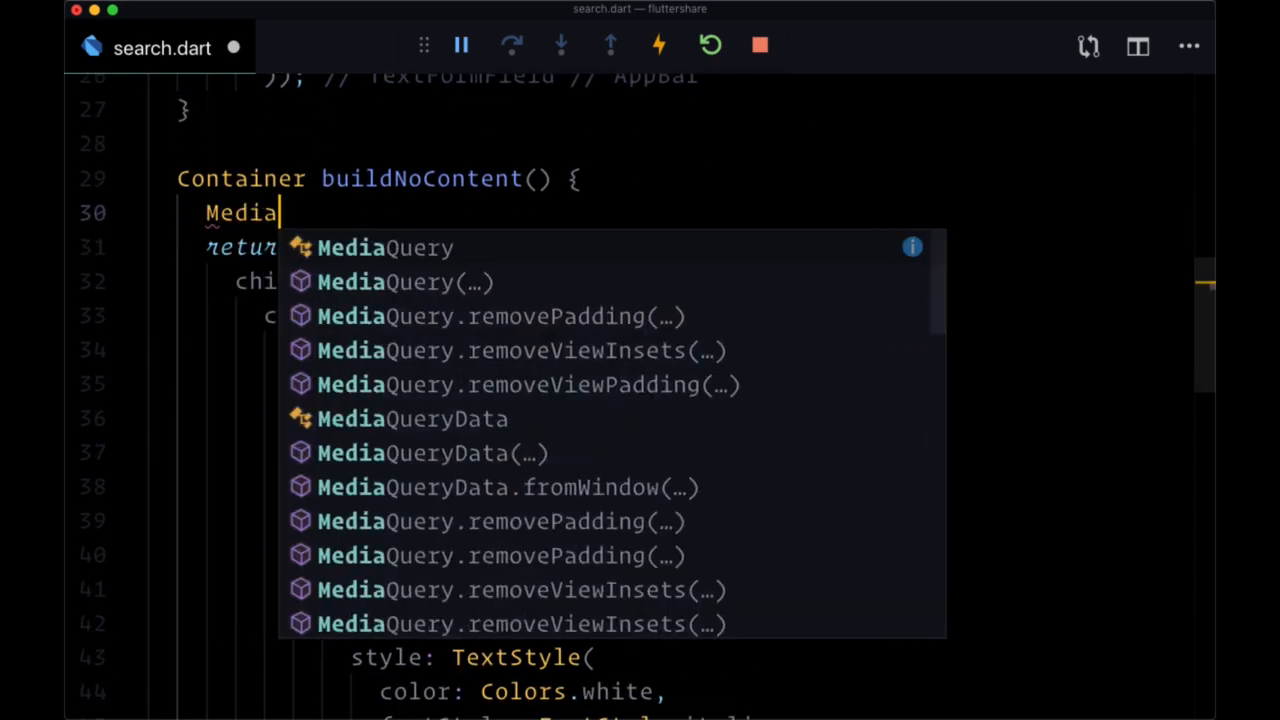
type("Query.")
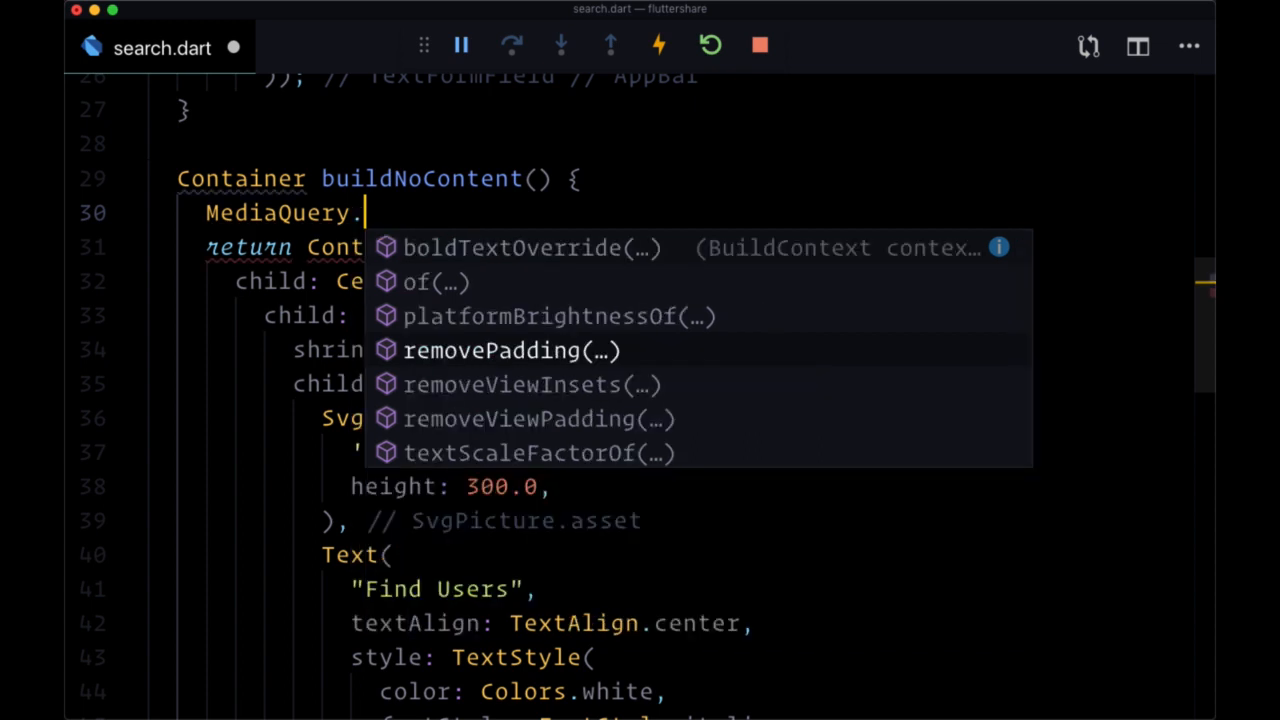
type("of")
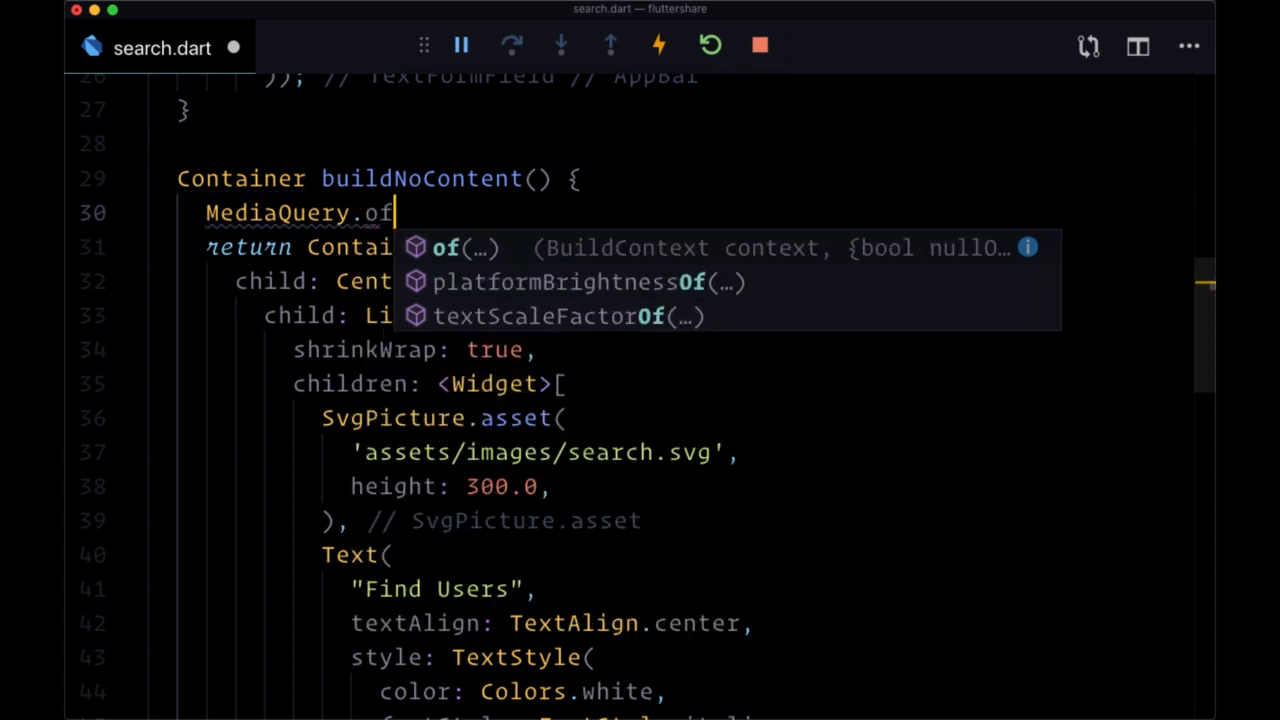
type("(context")
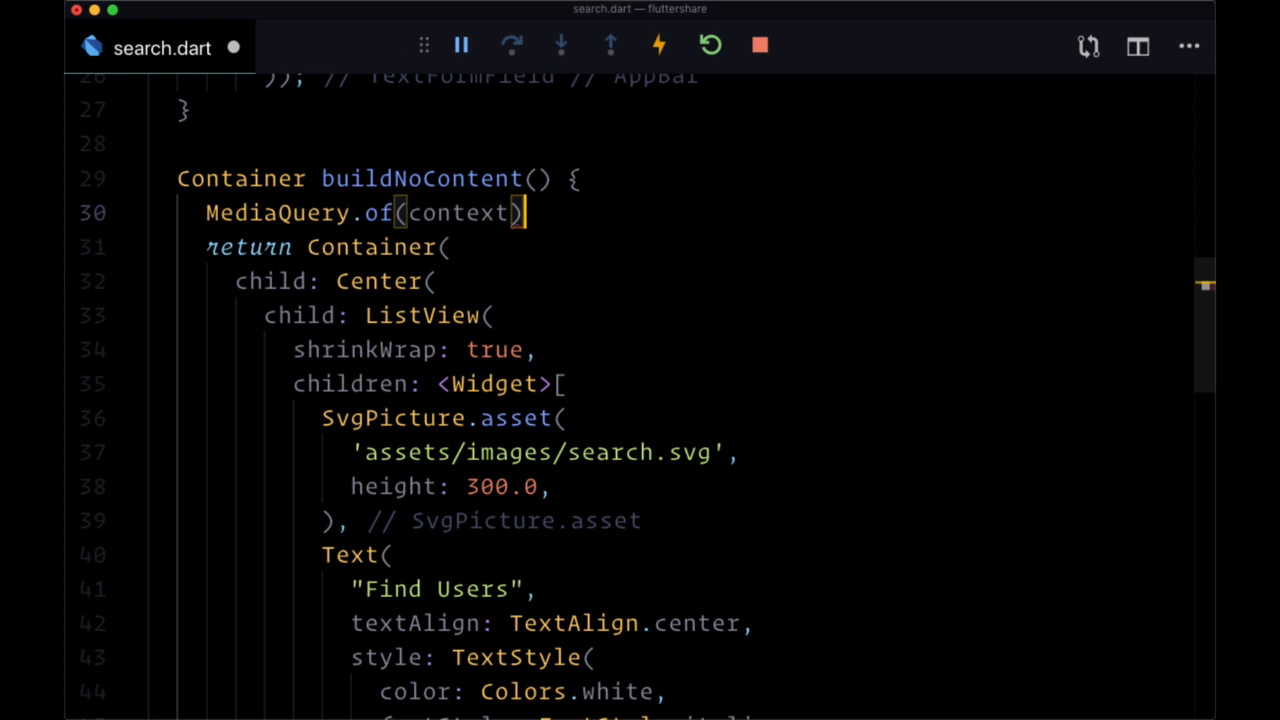
type(".s")
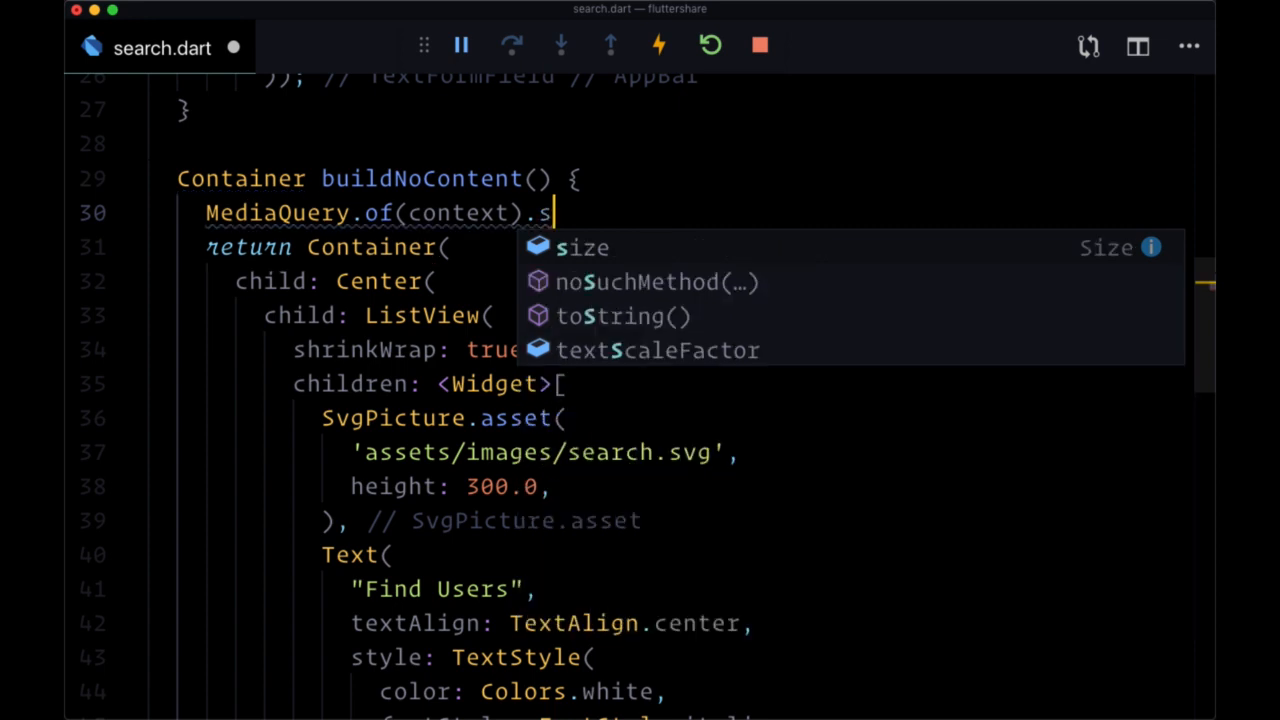
type("ize.hei")
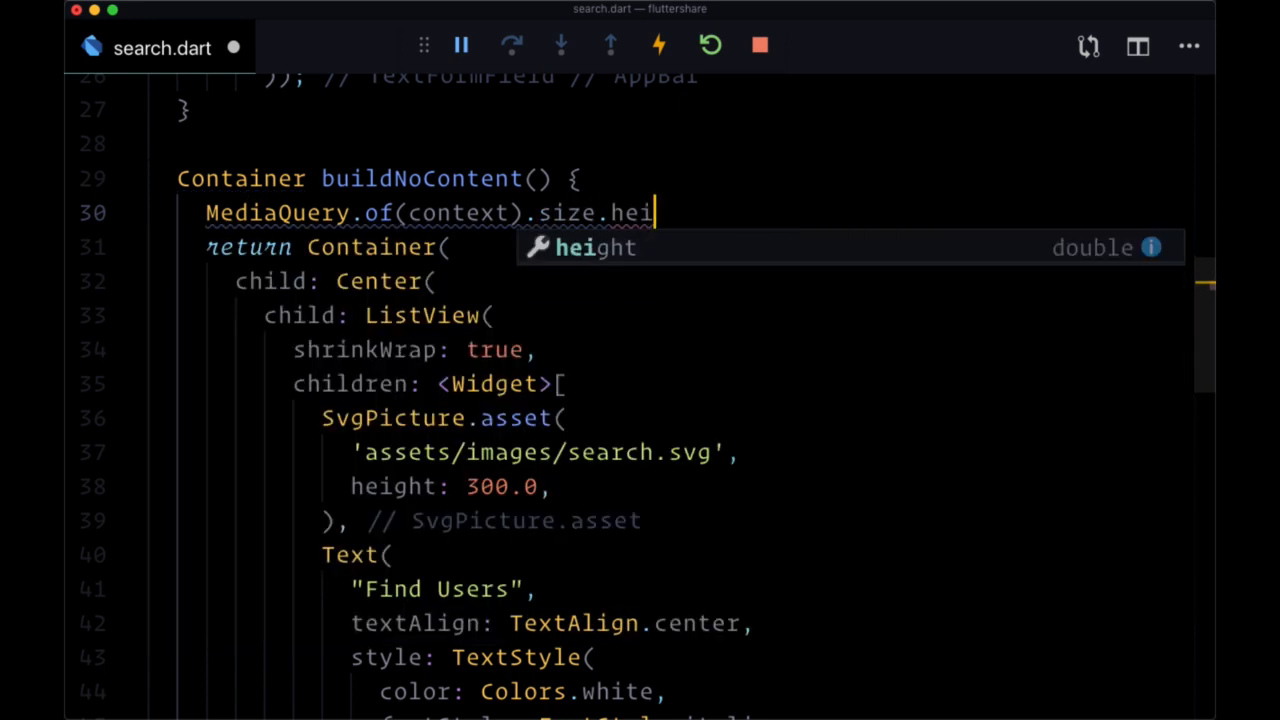
type("width")
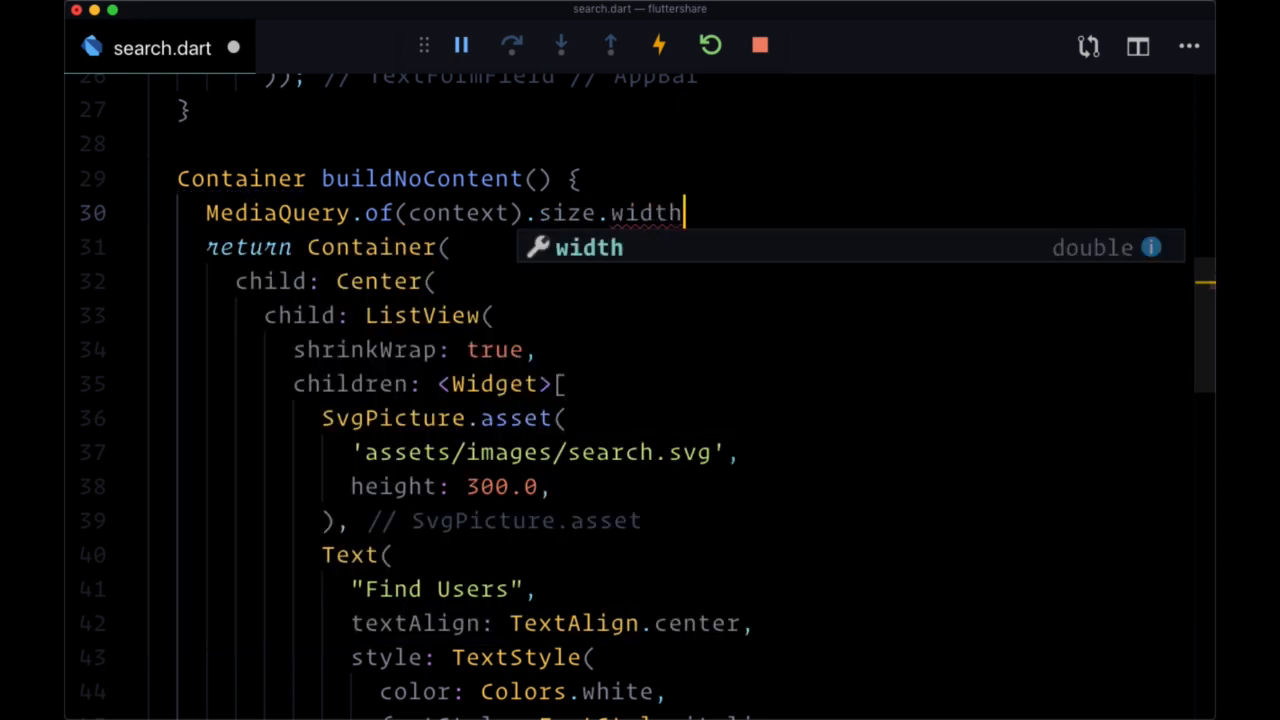
key("Backspace")
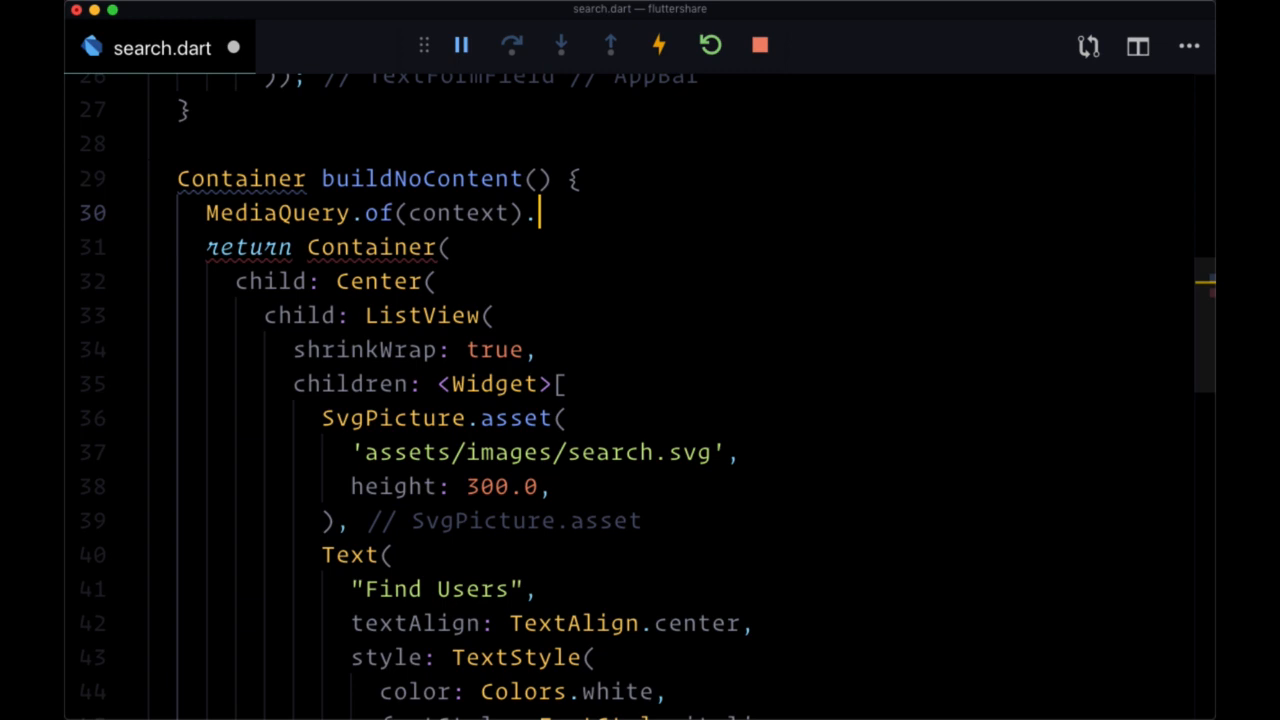
type("orientation")
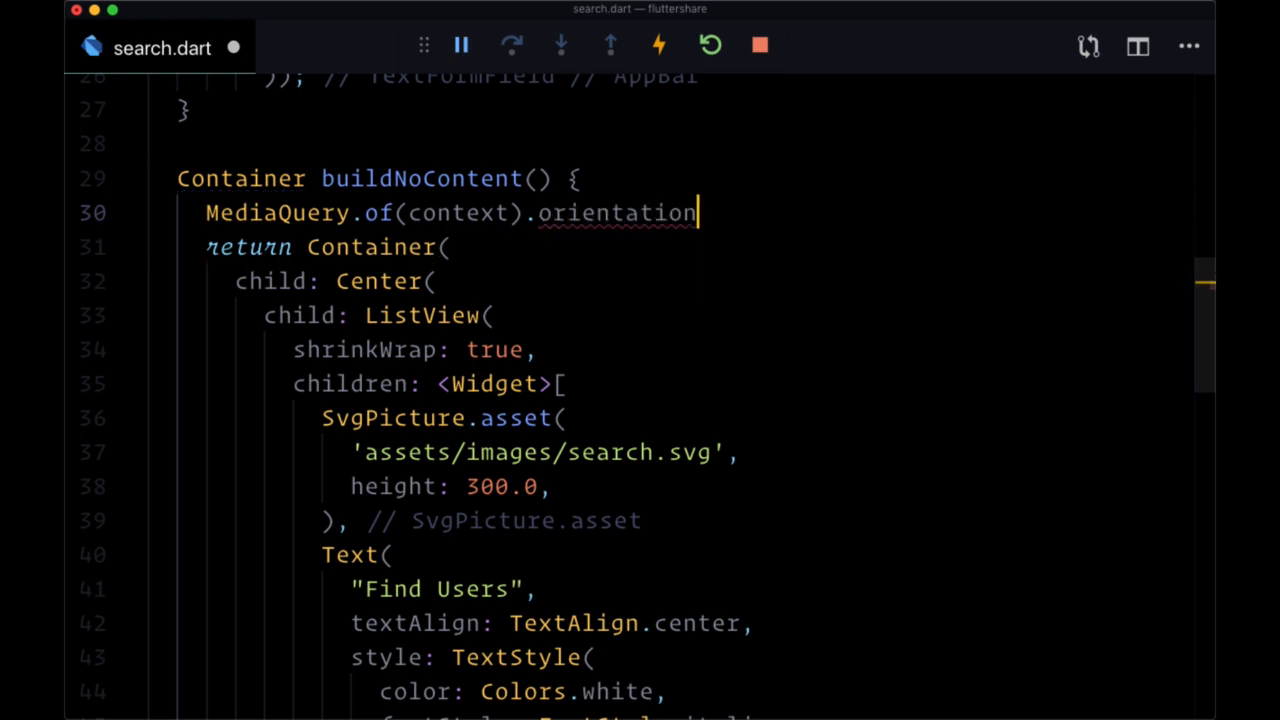
type(";")
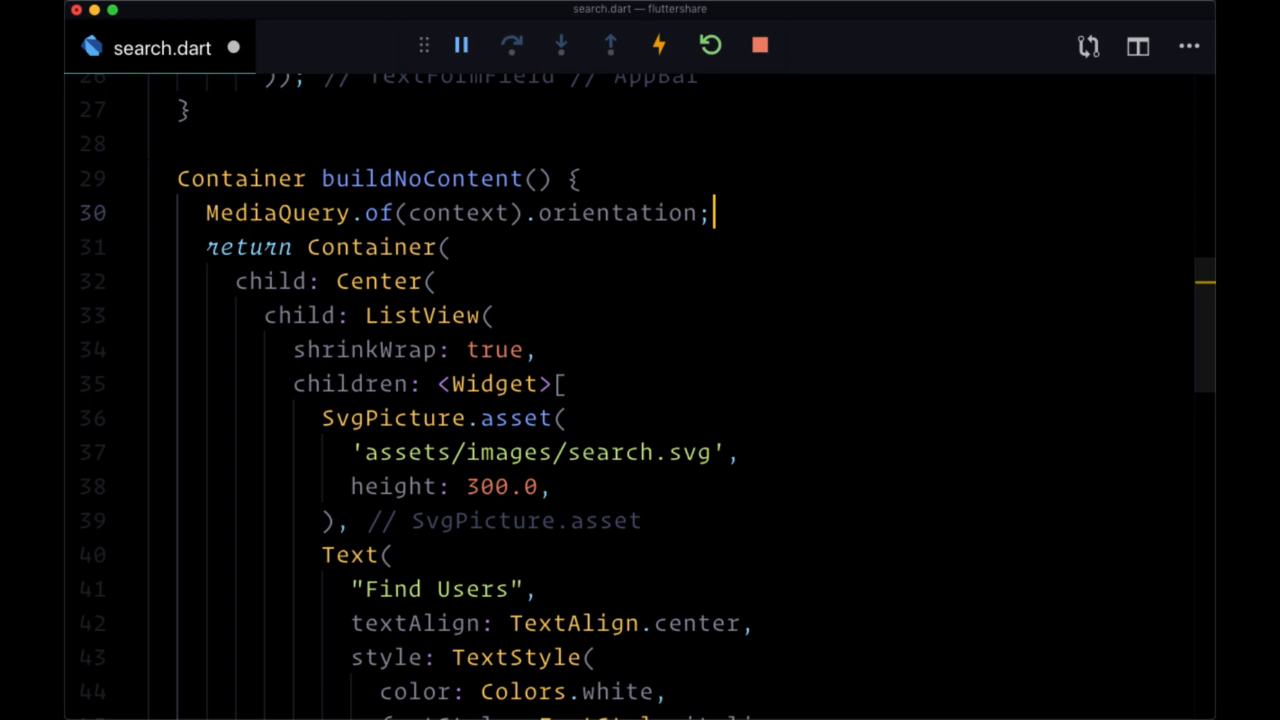
type("final")
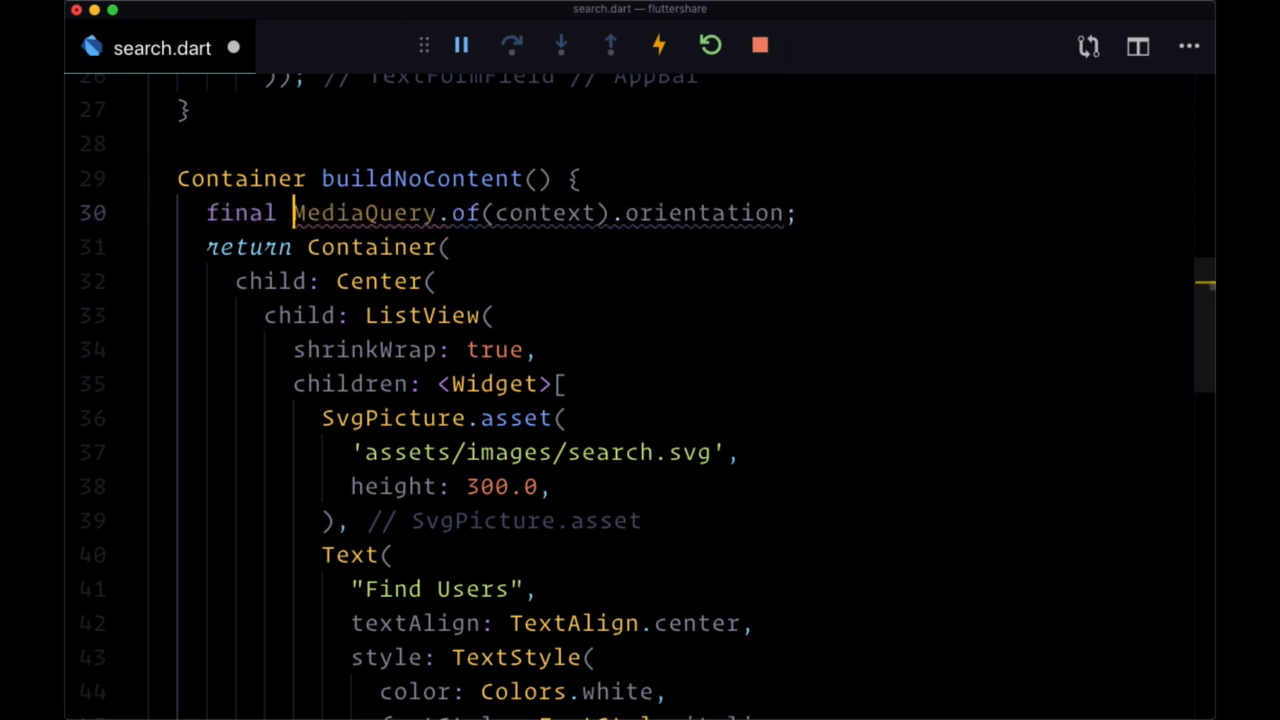
Assign the MediaQuery orientation to a variable: 'final orientation = ...'
type("ore")
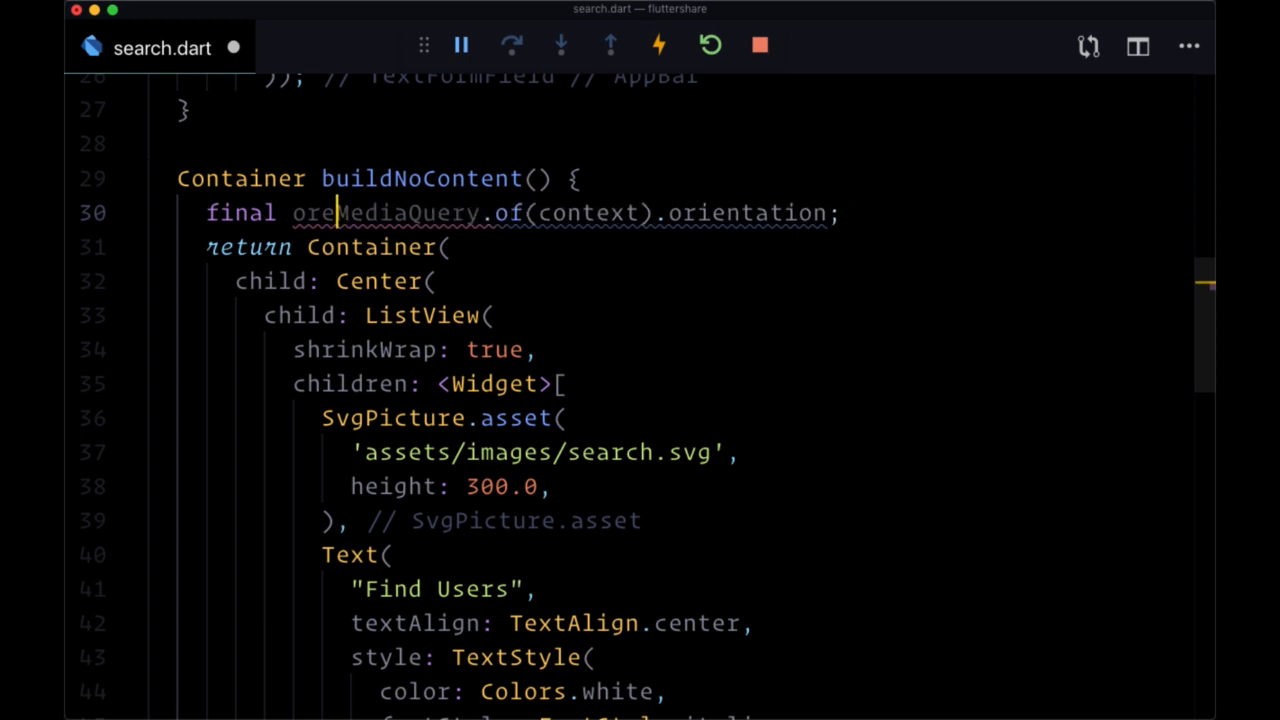
type("orientation =")
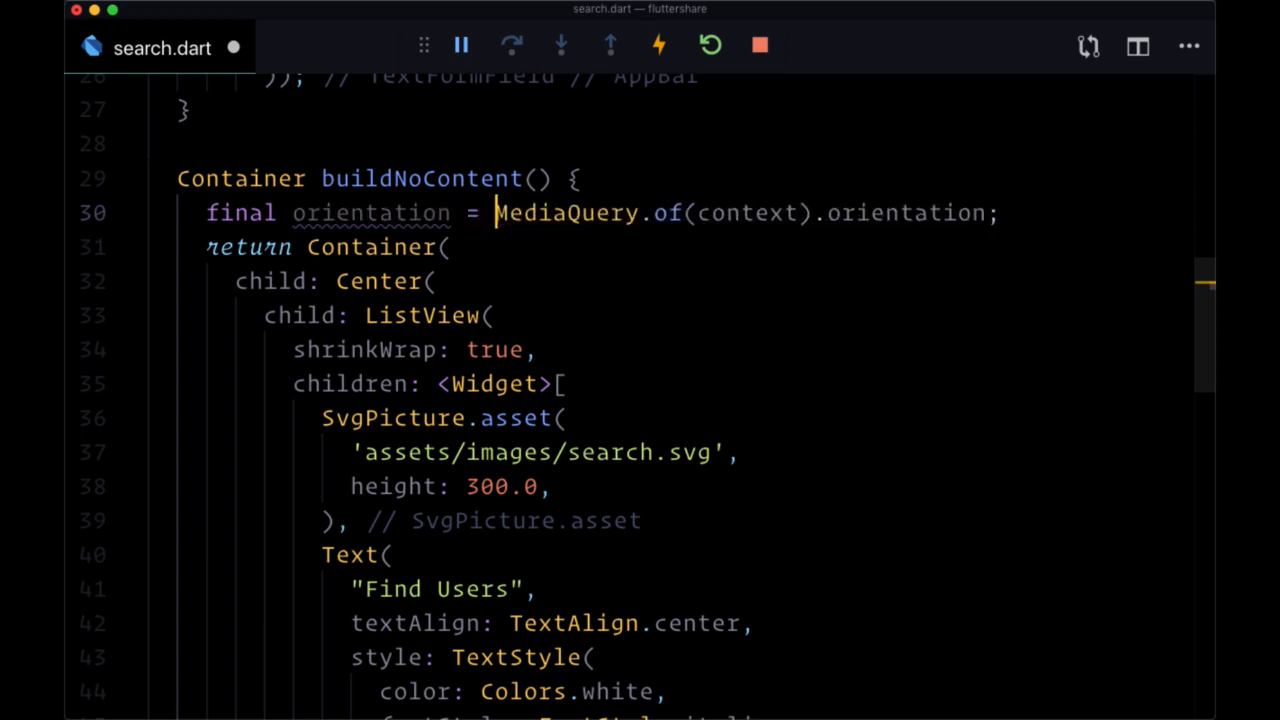
type("Ore")
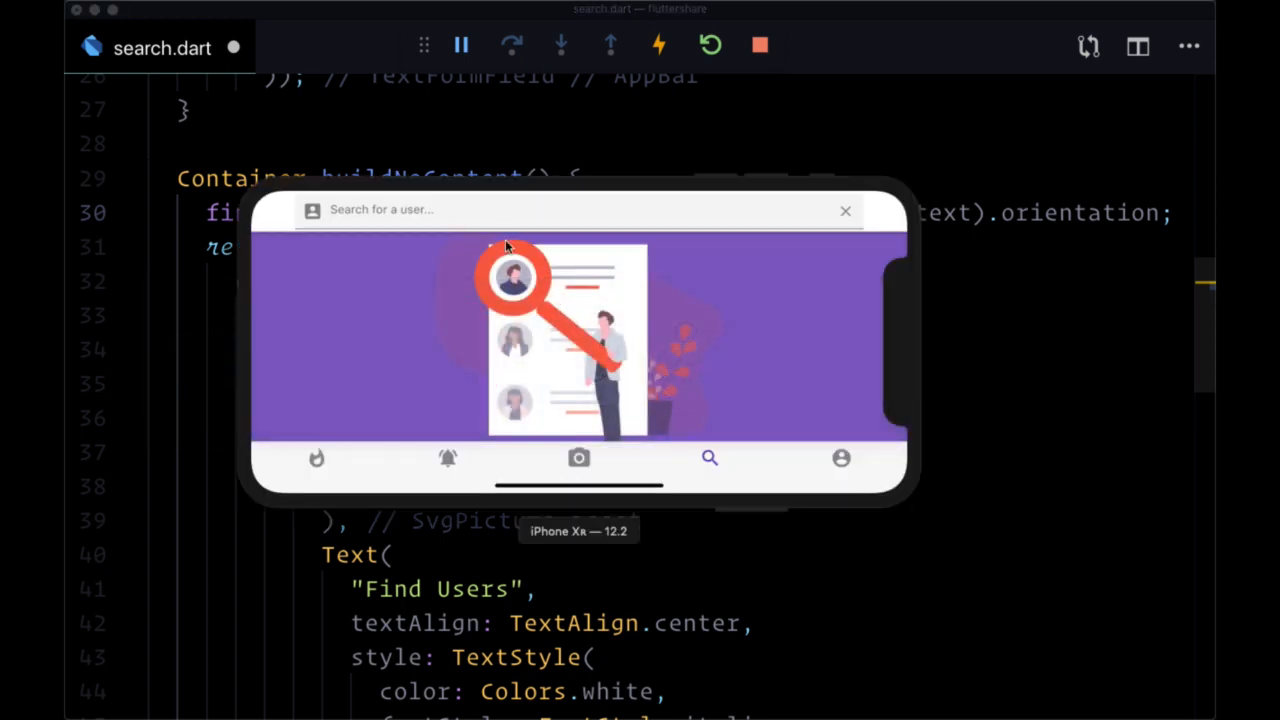
mouse_move(664, 492)
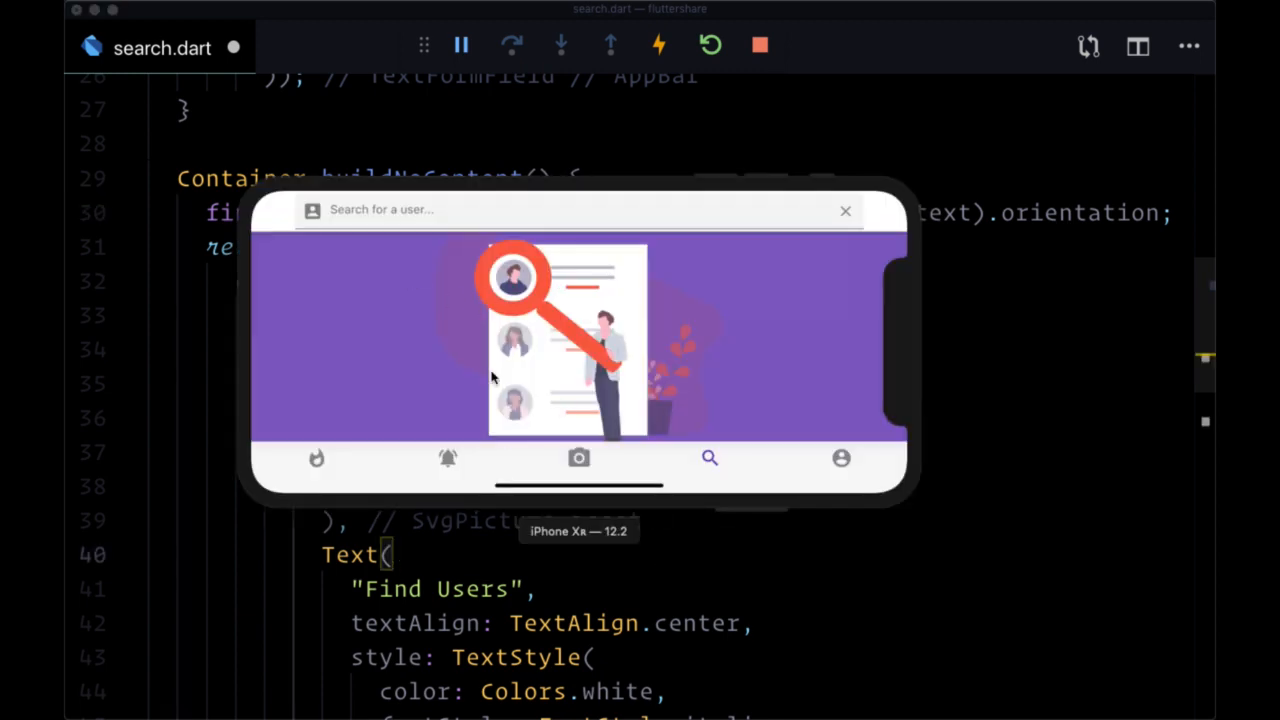
mouse_move(476, 360)
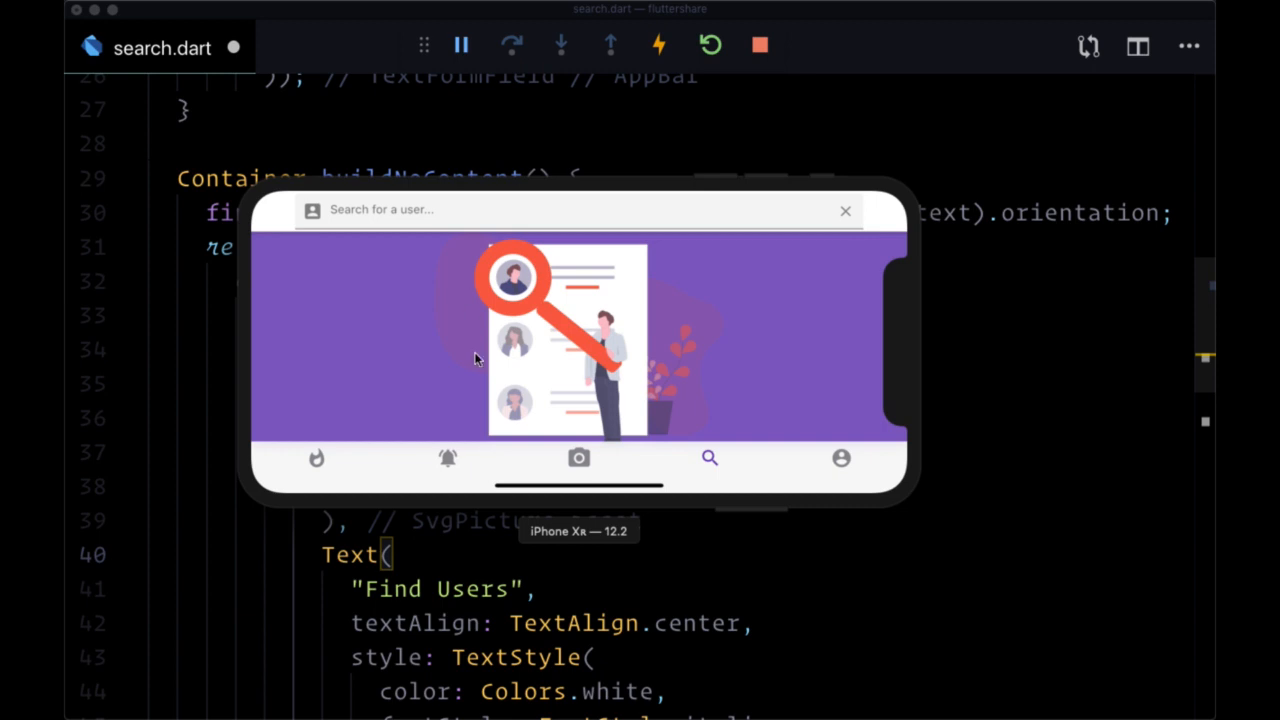
mouse_move(552, 356)
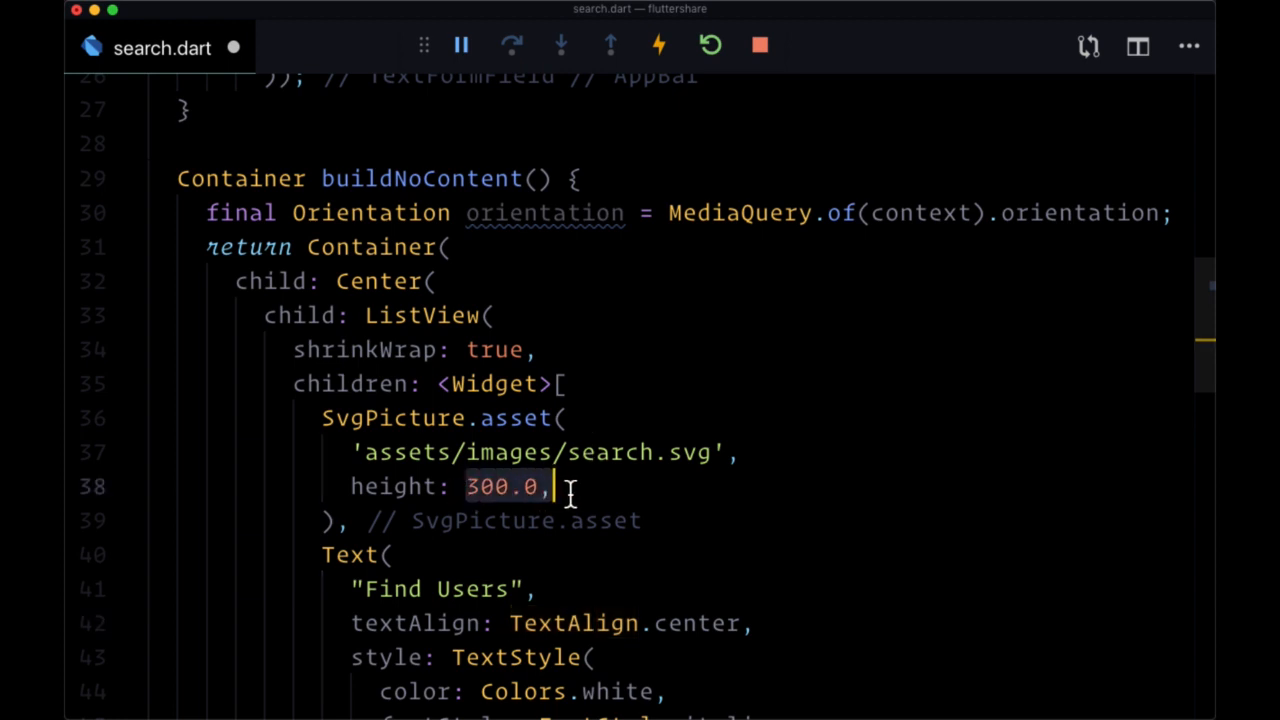
mouse_move(468, 530)
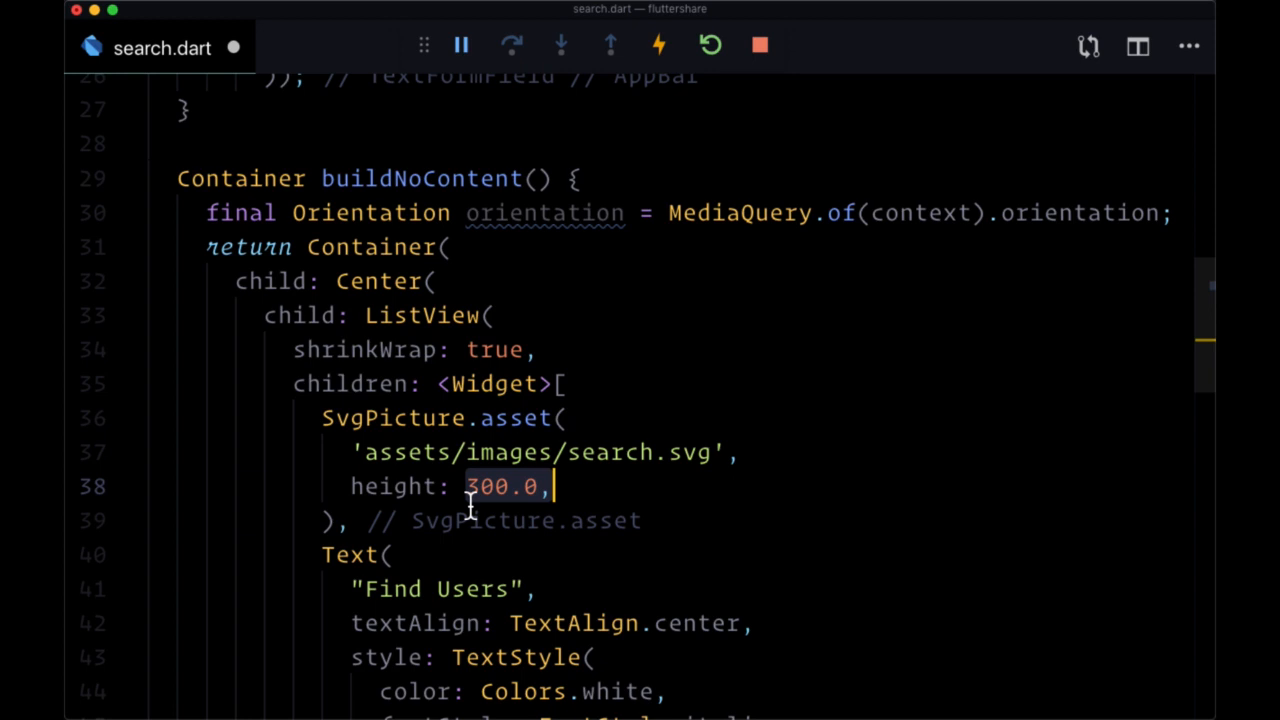
Make the SvgPicture height 'orientation == Orientation.portrait ? 300.0 : 200.0' and reload the app
type("orei")
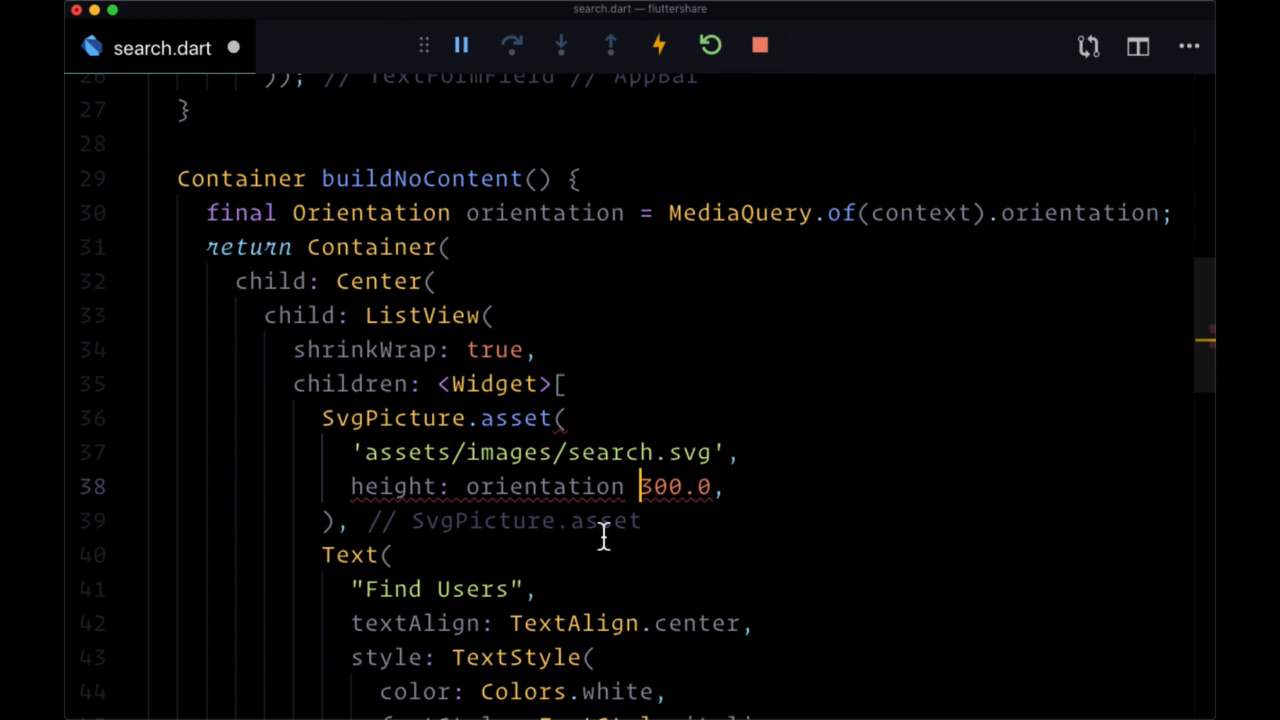
type("== Orei")
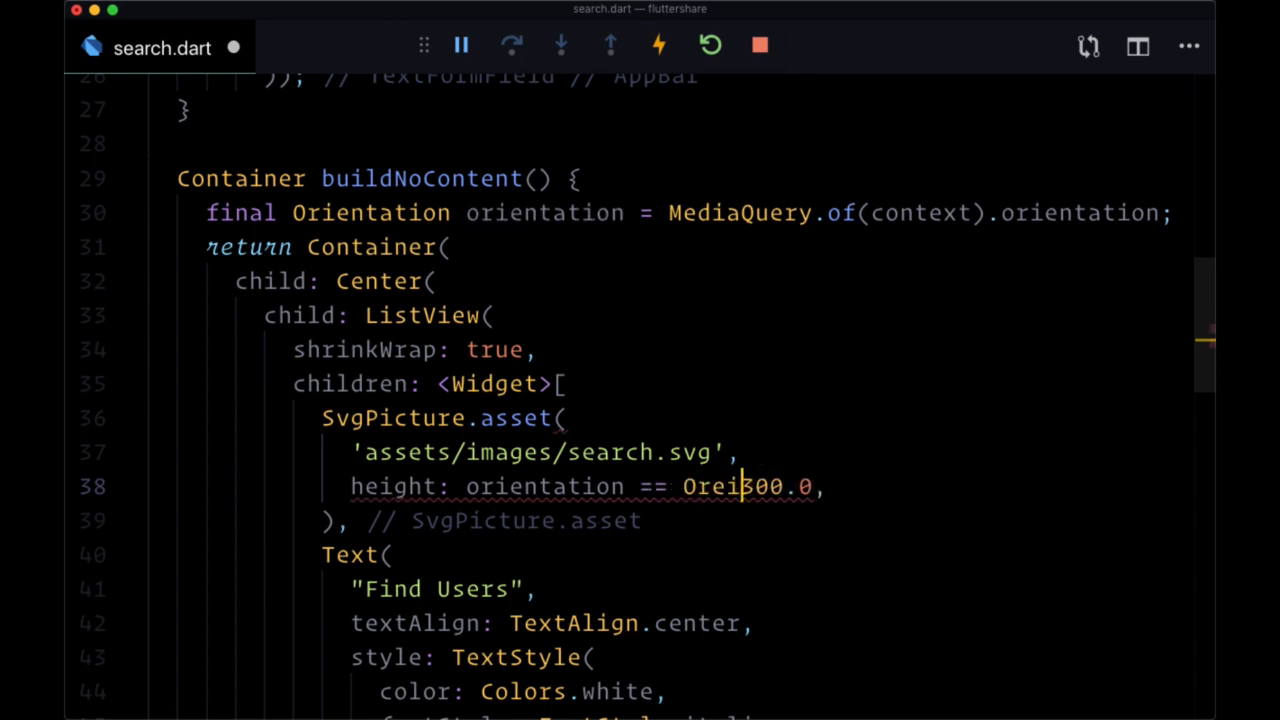
type("Orientation.p")
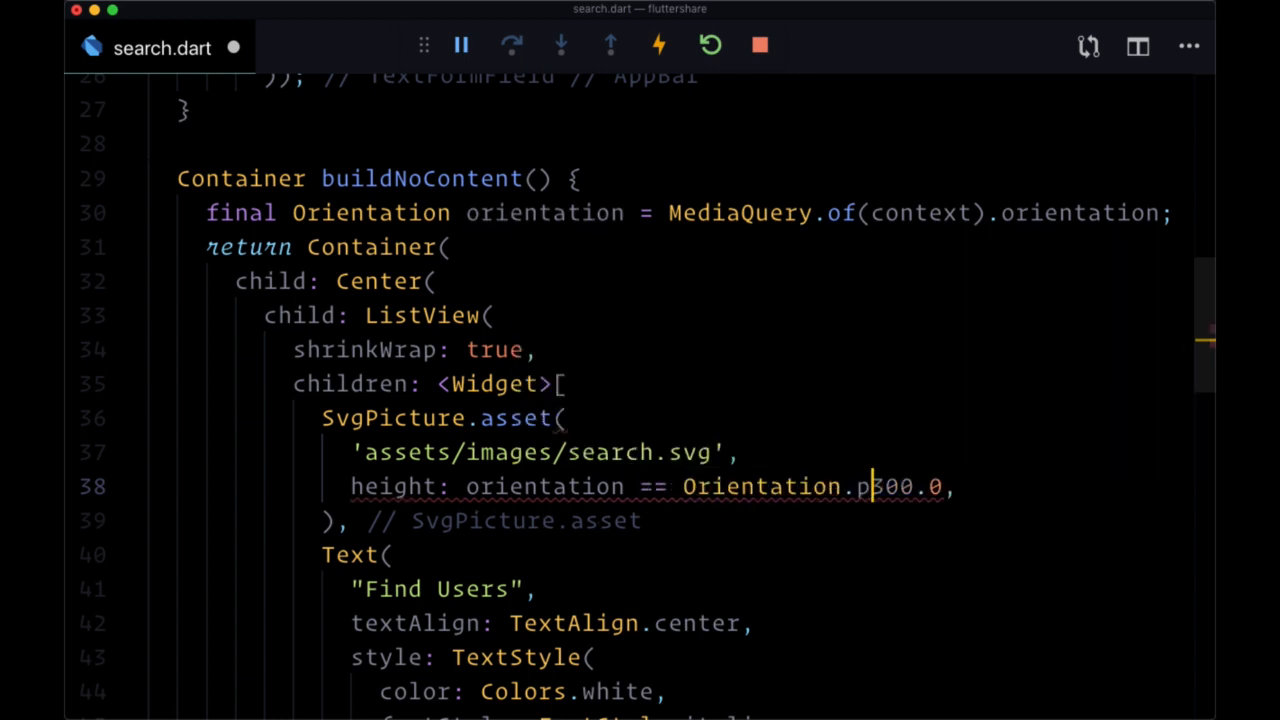
type("ortrait?")
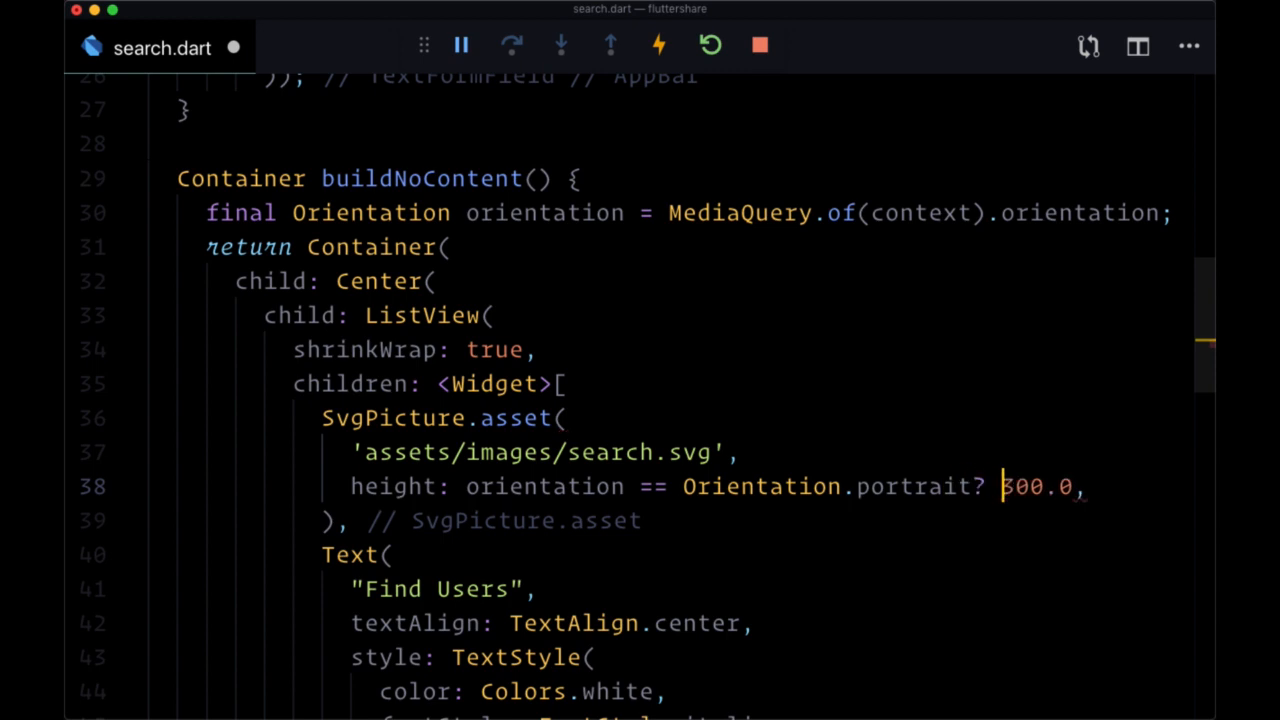
double_click(1044, 488)
type(" : ")
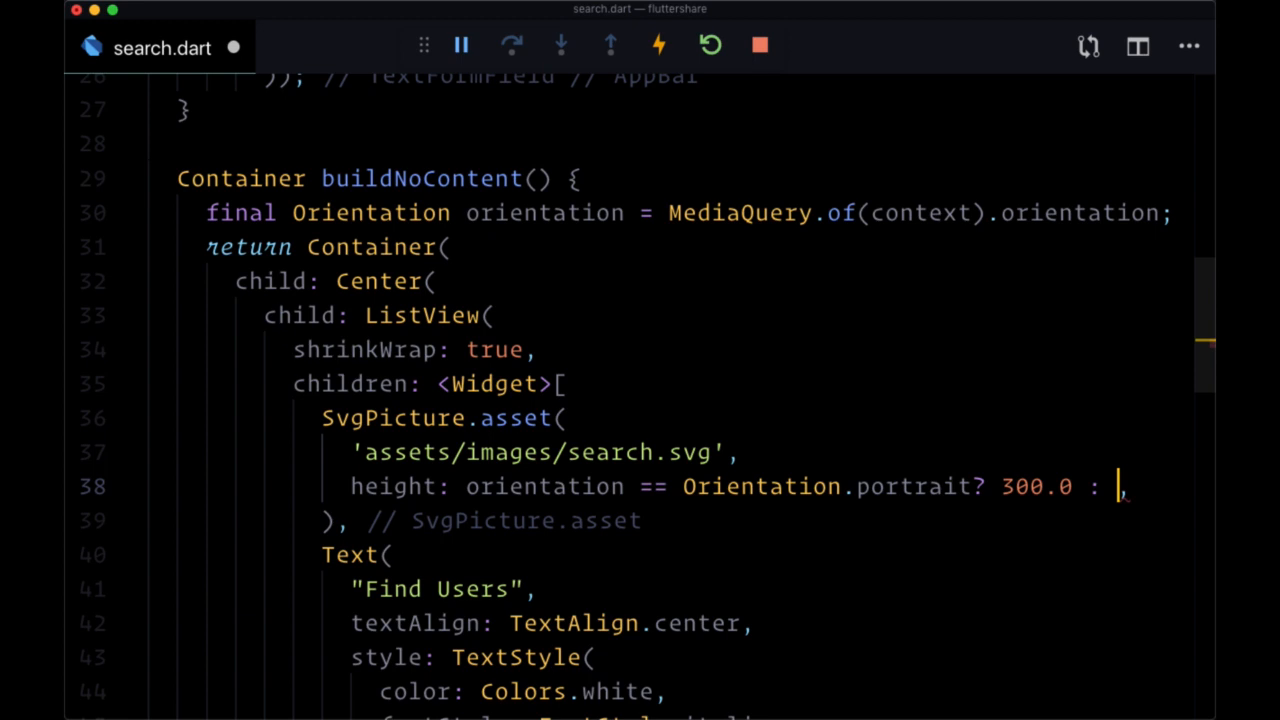
type("200")
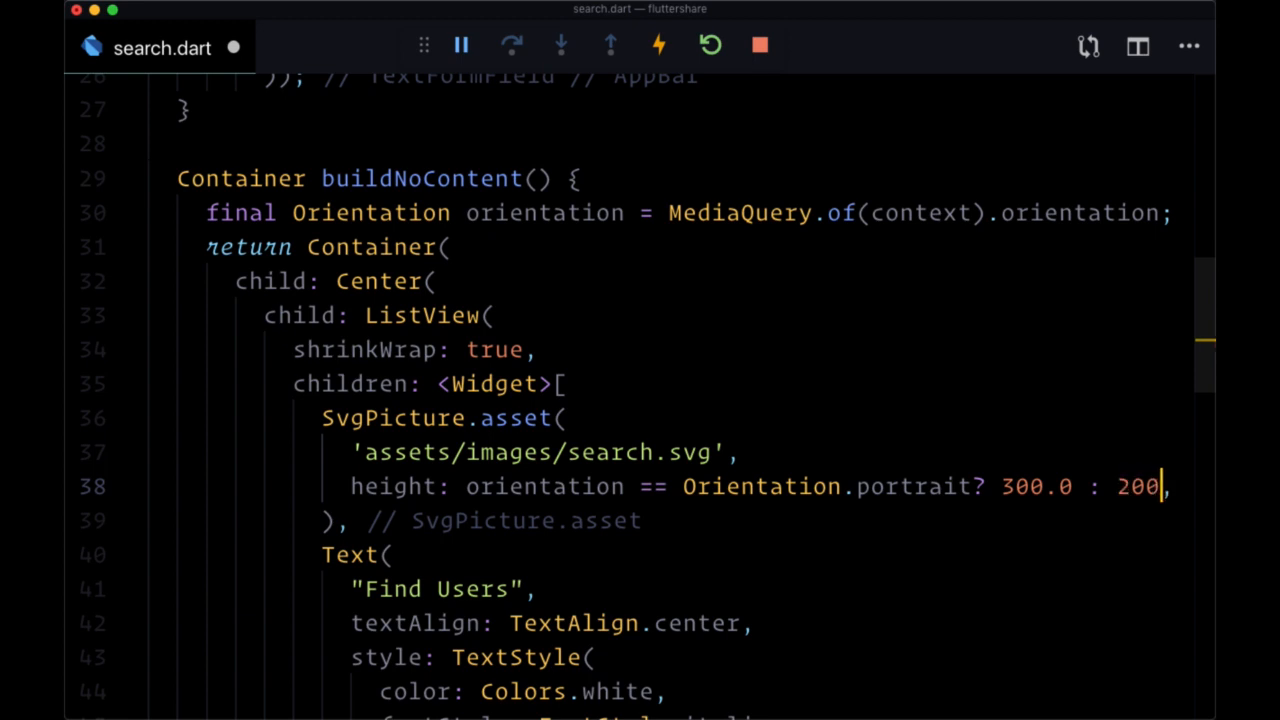
type(".0,")
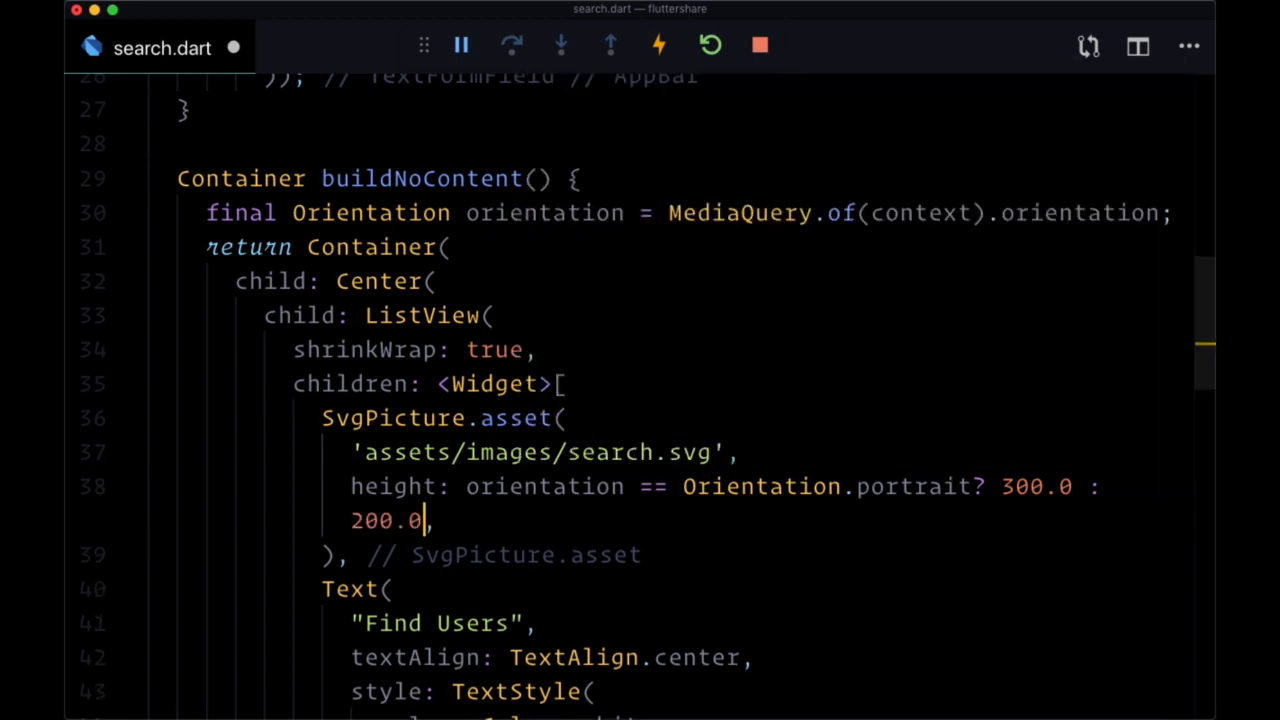
key("Cmd+Tab")
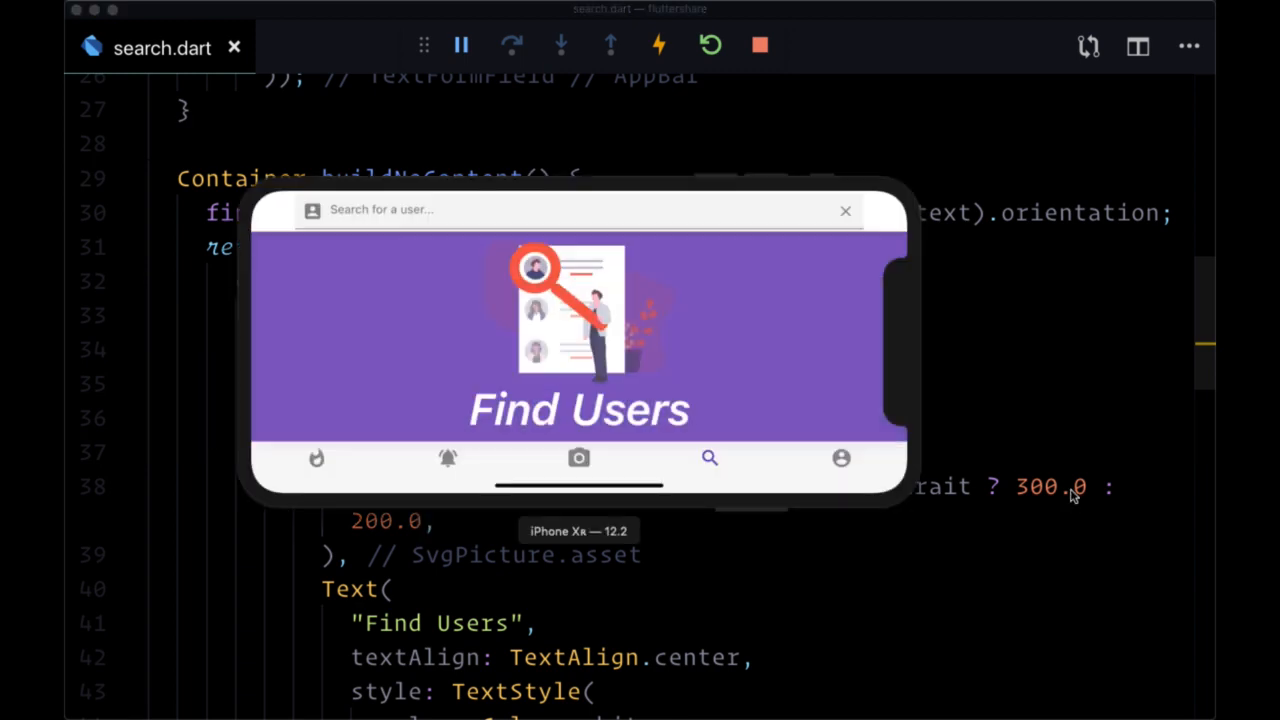
mouse_move(452, 424)
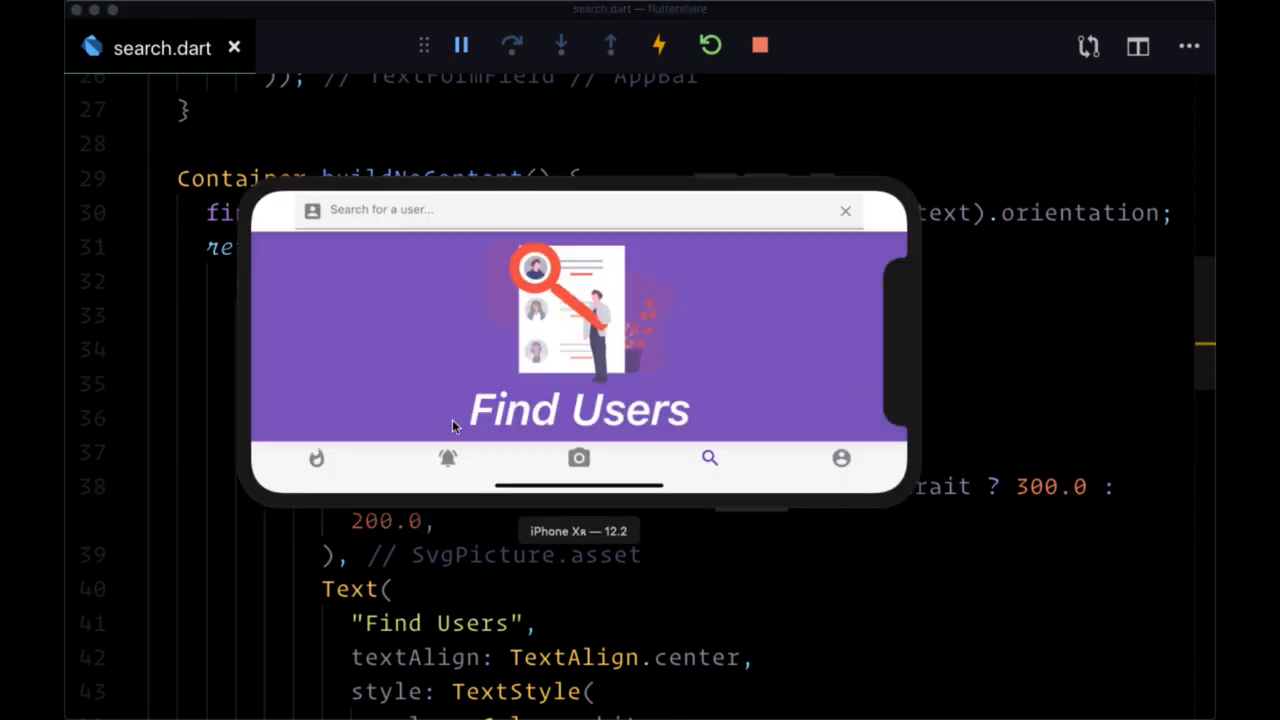
mouse_move(624, 374)
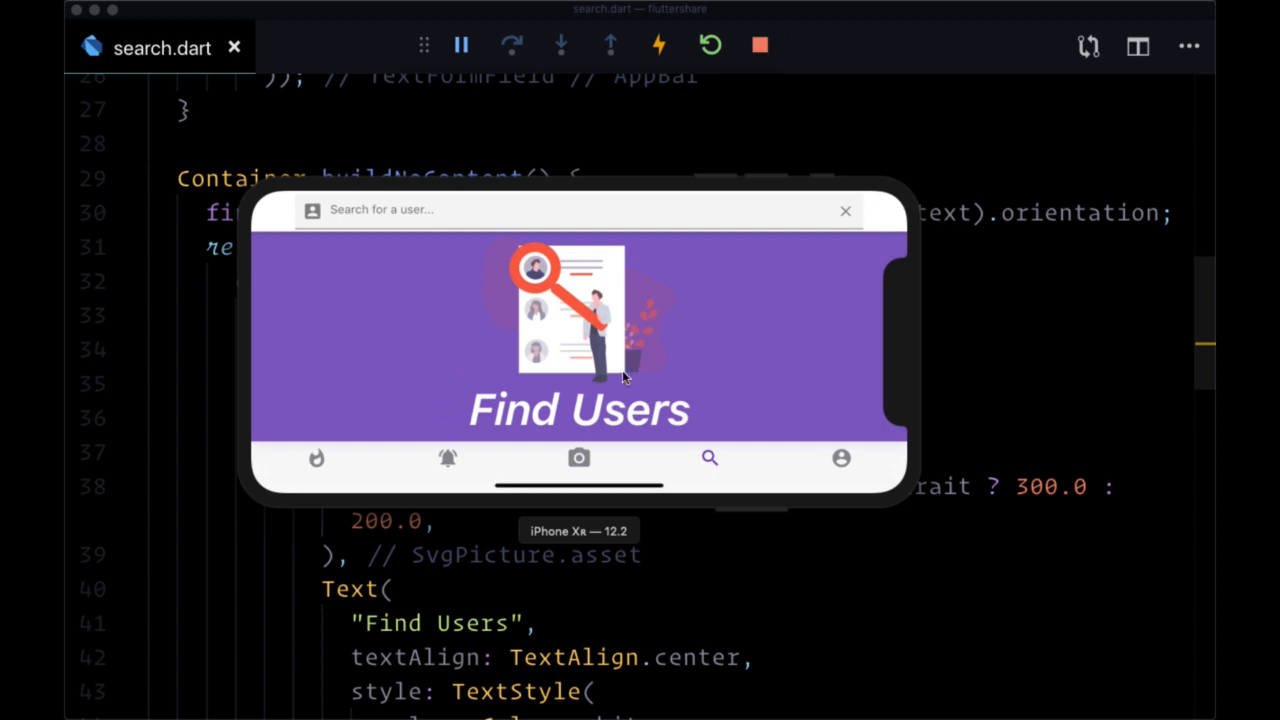